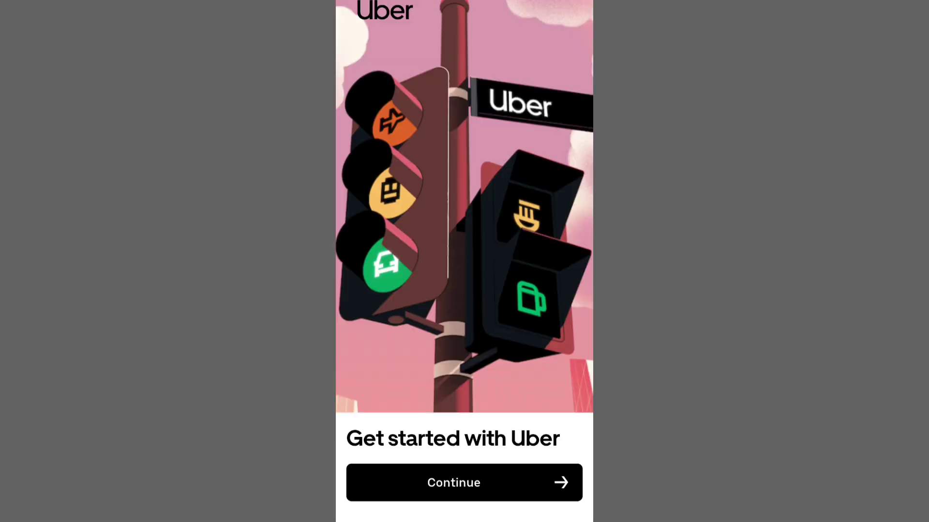
Move through the welcome screens and enter the mobile number to reach the terms agreement.
left_click(452, 482)
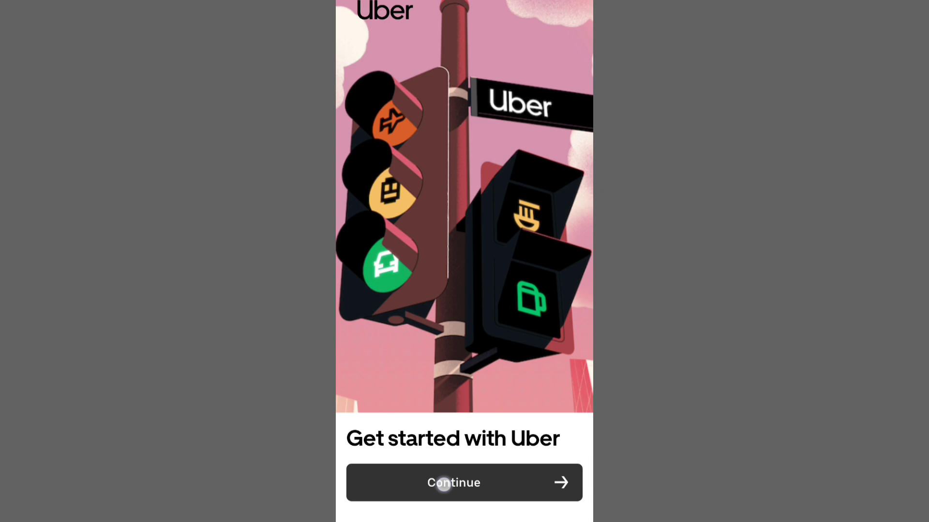
left_click(464, 482)
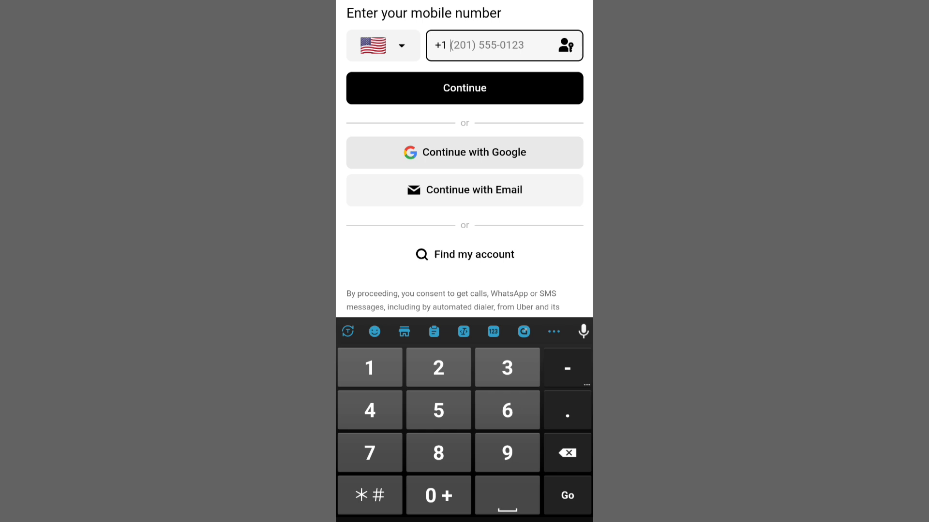
left_click(464, 88)
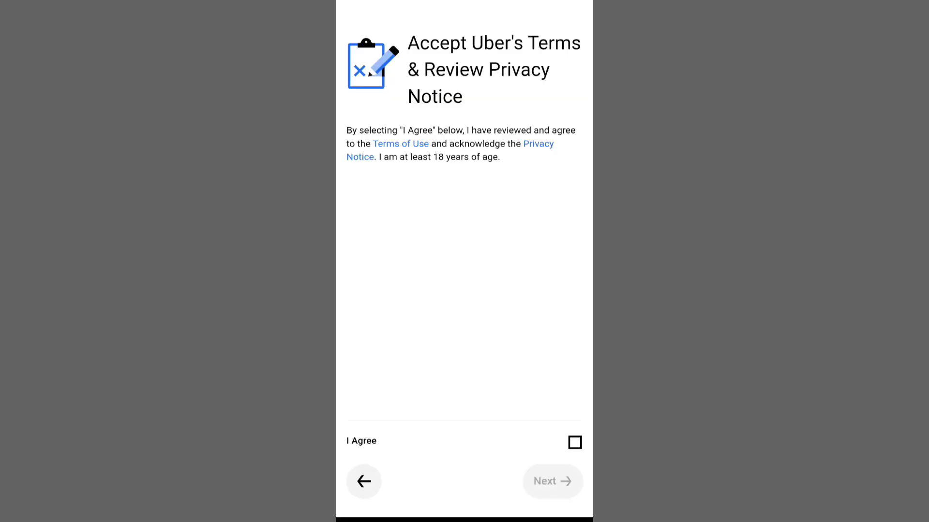
Agree to the Terms of Use and Privacy Notice and continue to the home screen.
left_click(574, 442)
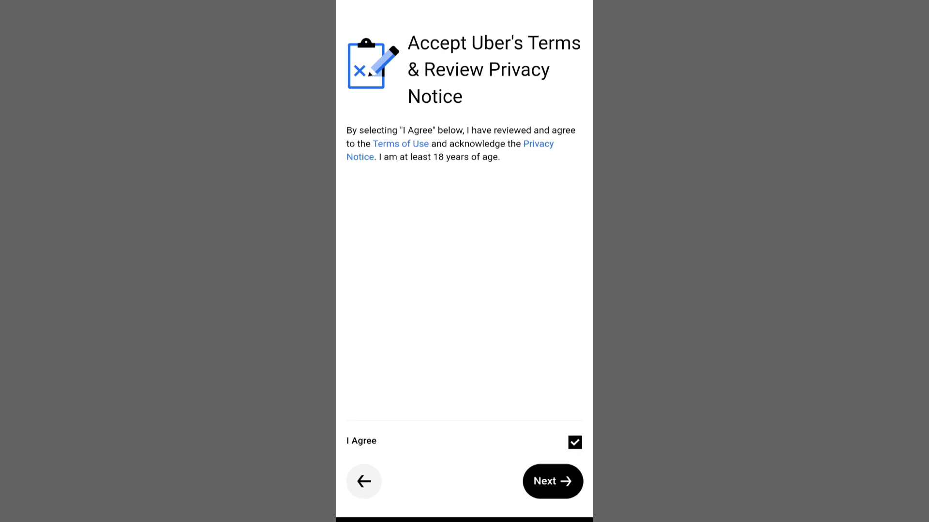
left_click(552, 481)
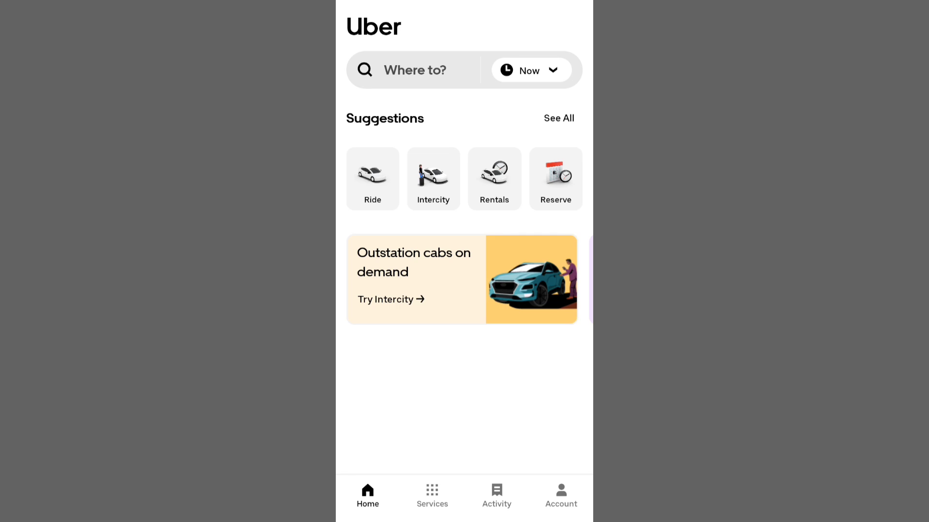
Start a trip from Where to? and bring up the ride list with BDT fares.
left_click(415, 70)
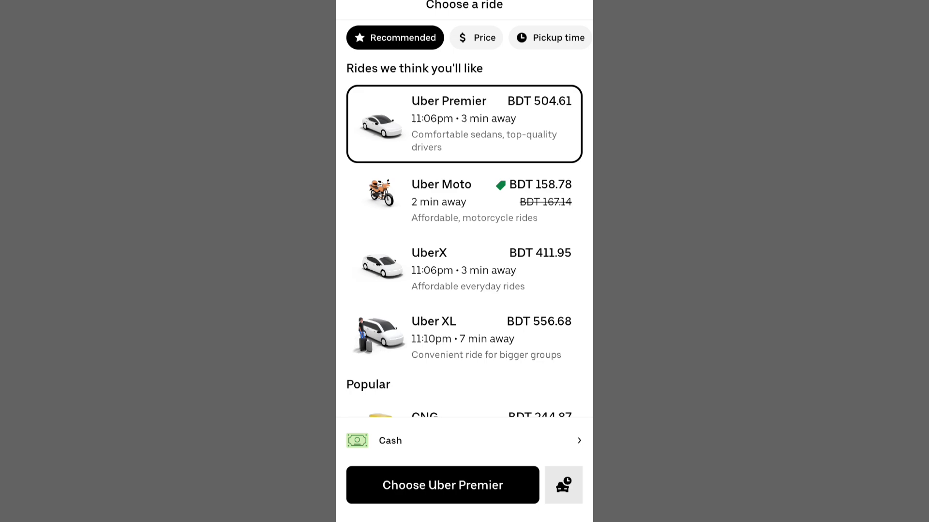
Choose UberX from the ride list instead of Uber Premier.
scroll("down", 3)
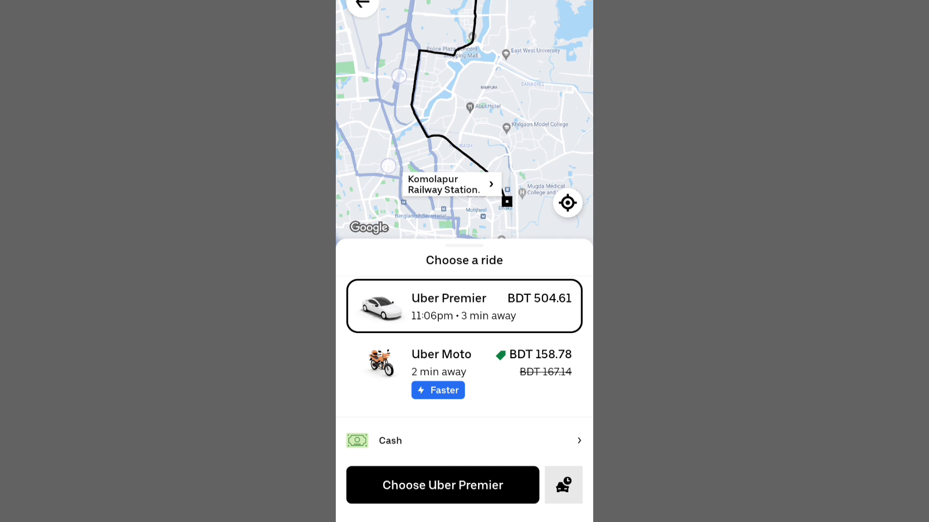
scroll("down", 3)
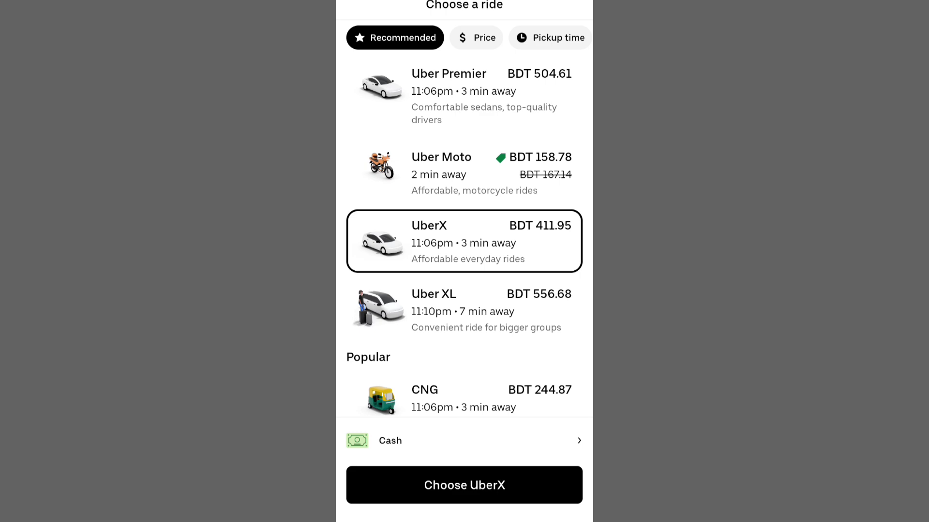
scroll("down", 3)
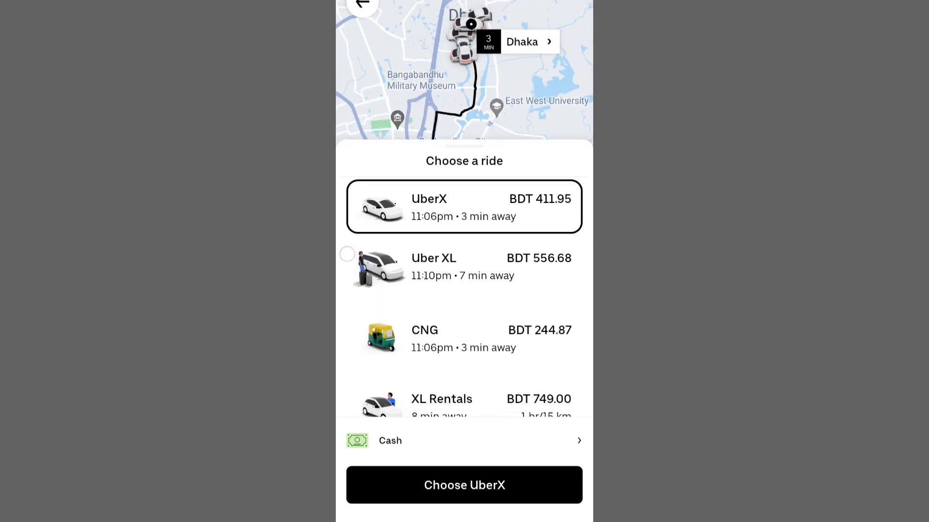
scroll("down", 3)
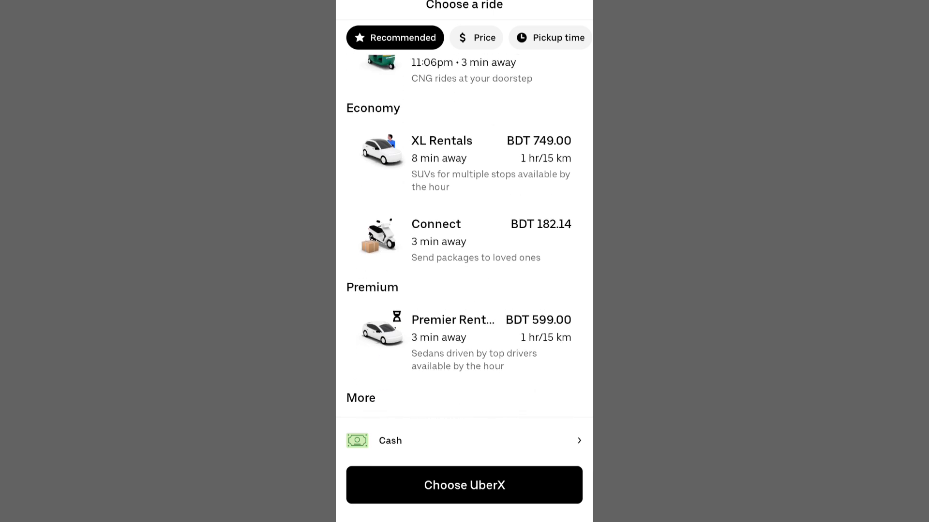
left_click(463, 163)
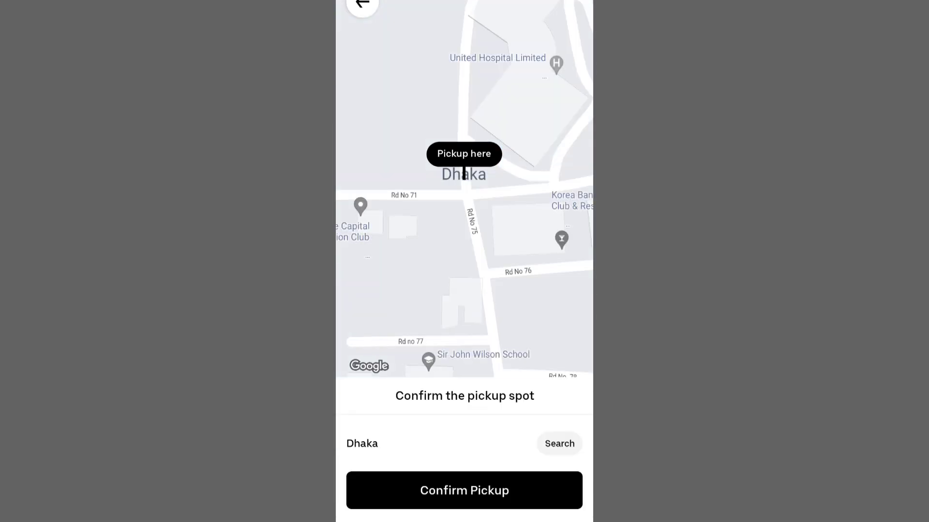
Confirm the Dhaka pickup spot and return to the home screen.
left_click(464, 490)
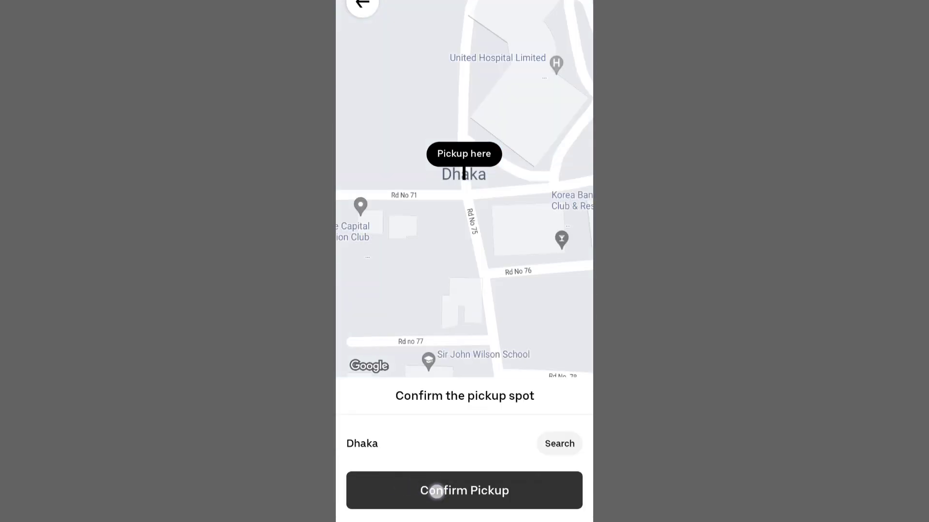
left_click(464, 490)
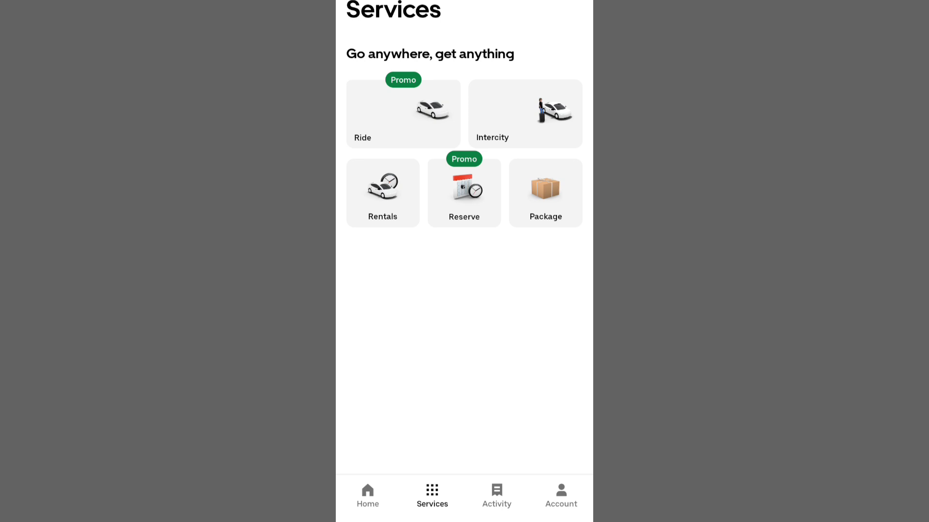
left_click(368, 494)
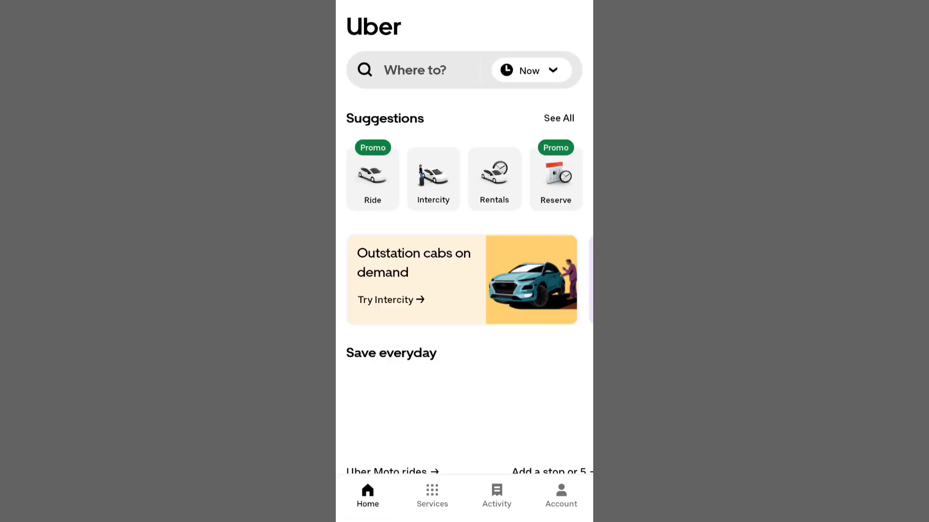